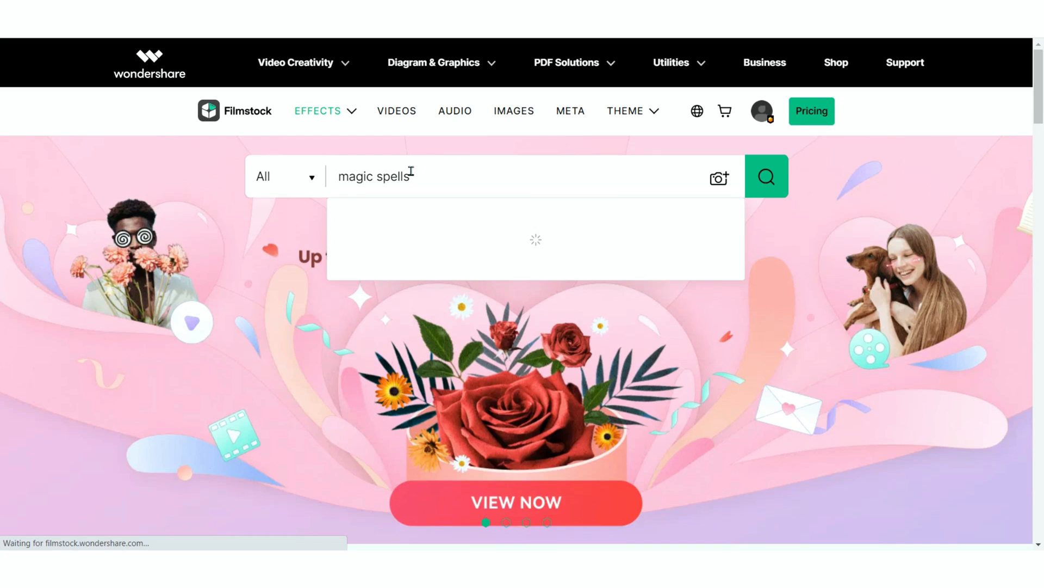
- Run the Filmstock effects search for 'magic spells'
click(765, 176)
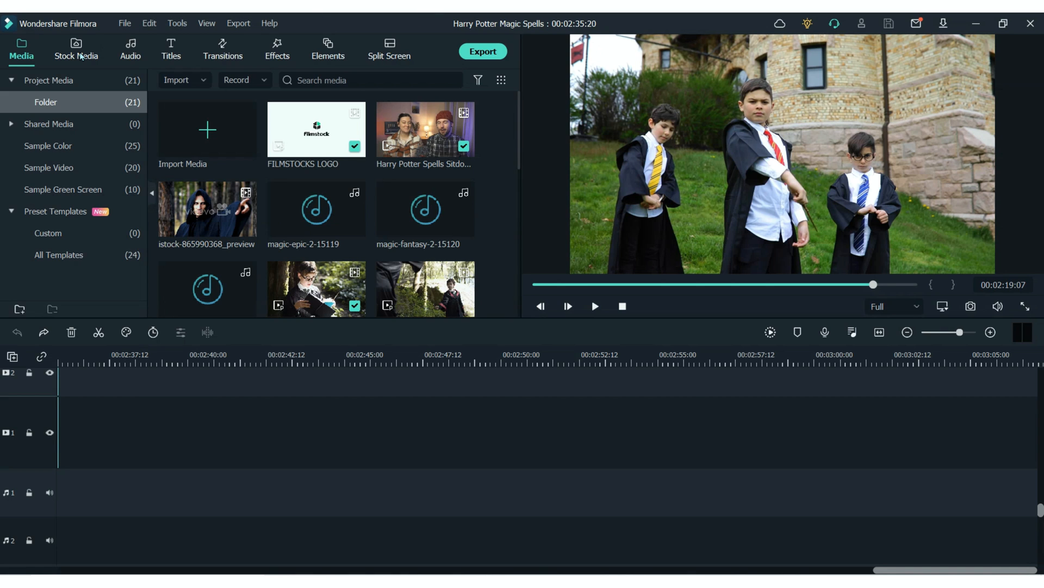
- Browse the Magic Spells Pack thumbnails in the Elements library, then return to Media
click(328, 49)
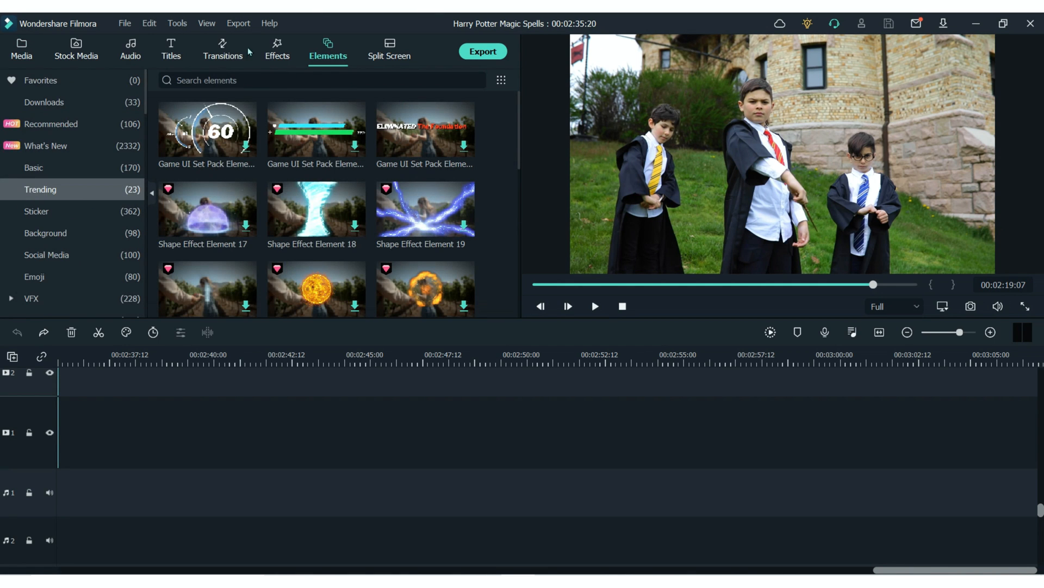
scroll(down, 3)
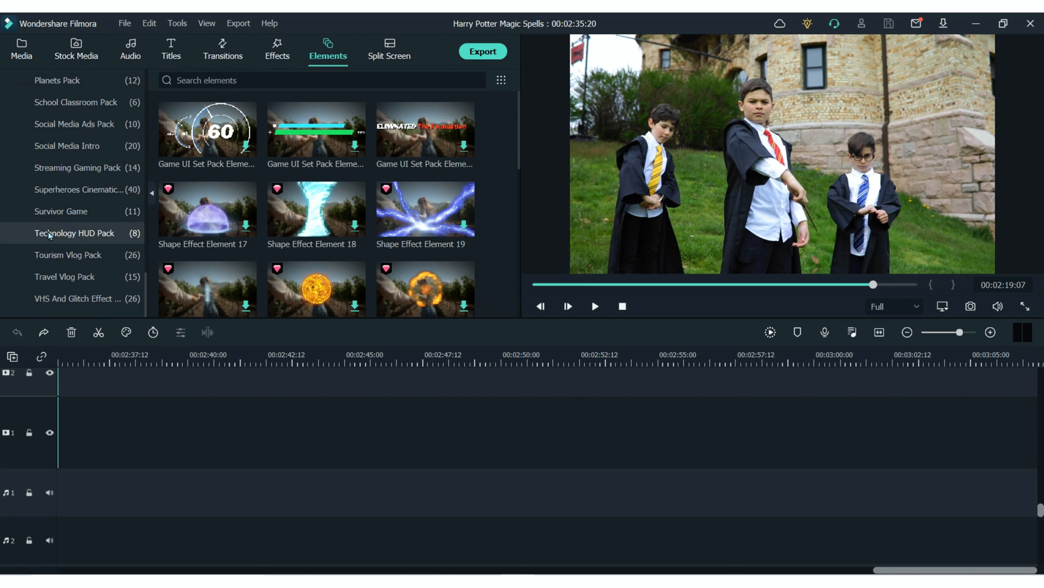
click(72, 211)
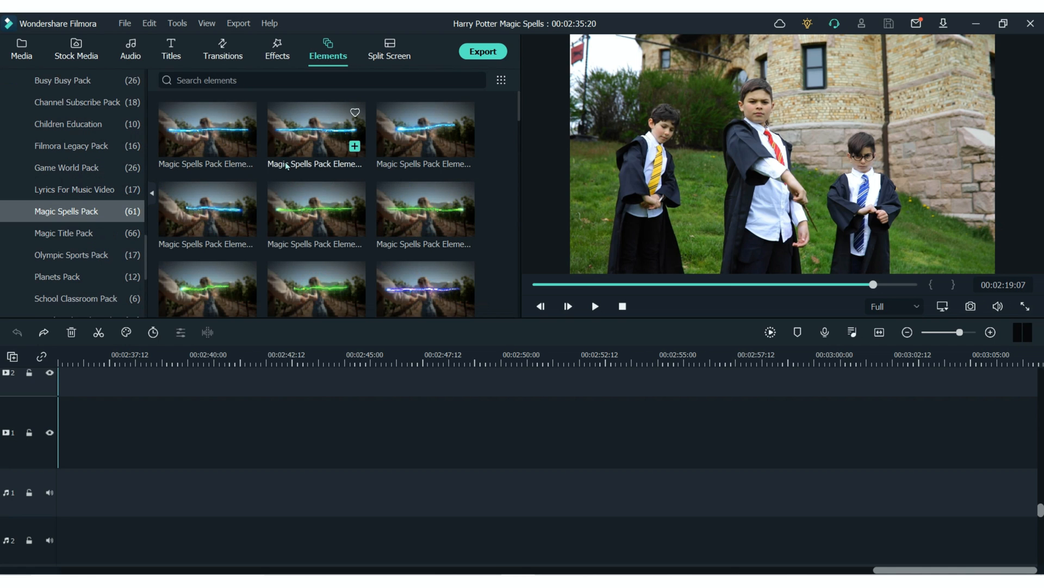
scroll(down, 3)
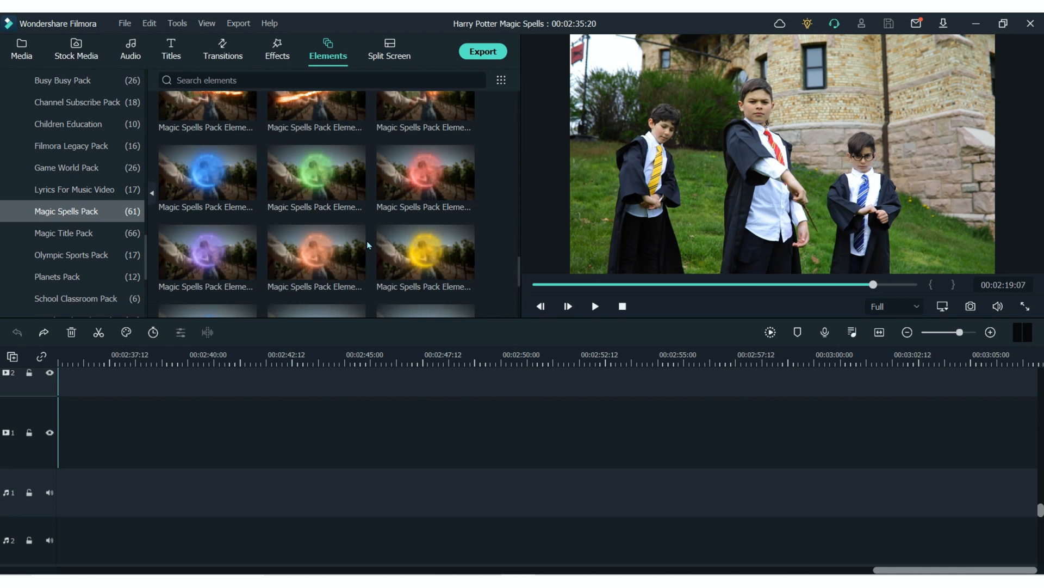
scroll(down, 3)
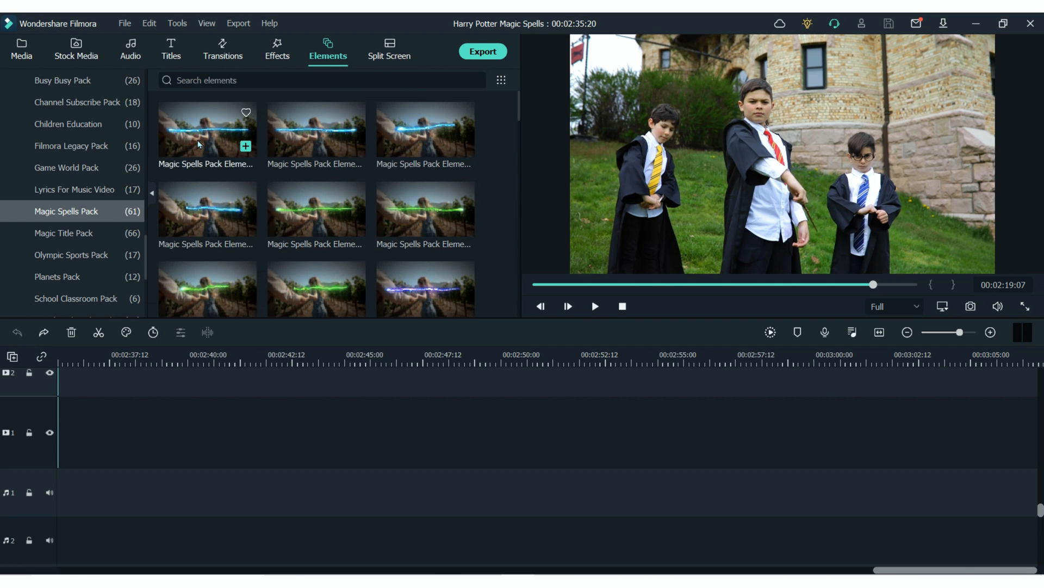
click(21, 49)
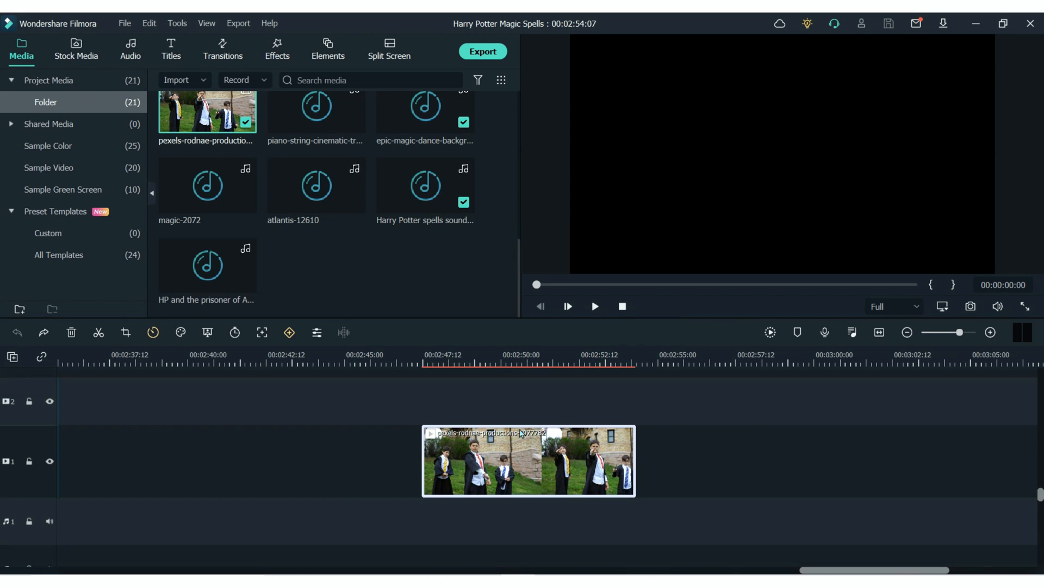
- Select the boys' wand clip and bring up the red spell element's transform settings
click(327, 49)
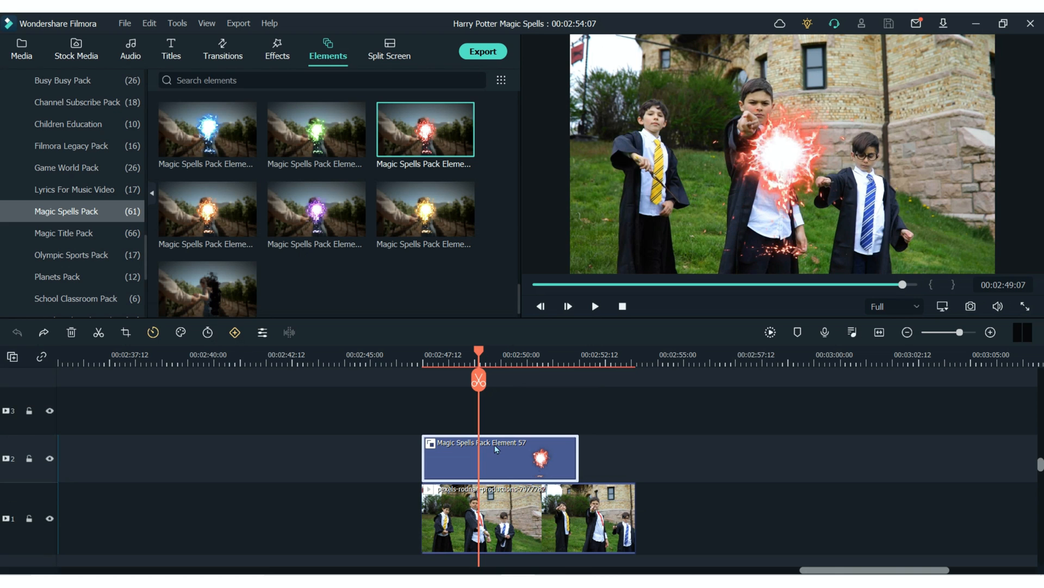
double_click(498, 458)
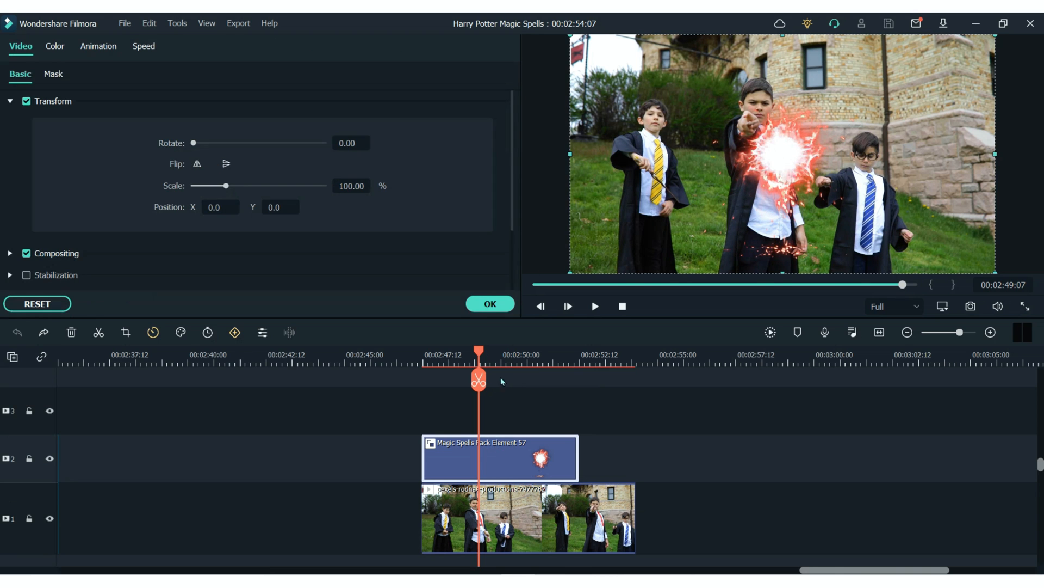
- Reduce the red spell element's Scale to about 94%, then go back to the project media
drag(230, 186, 224, 186)
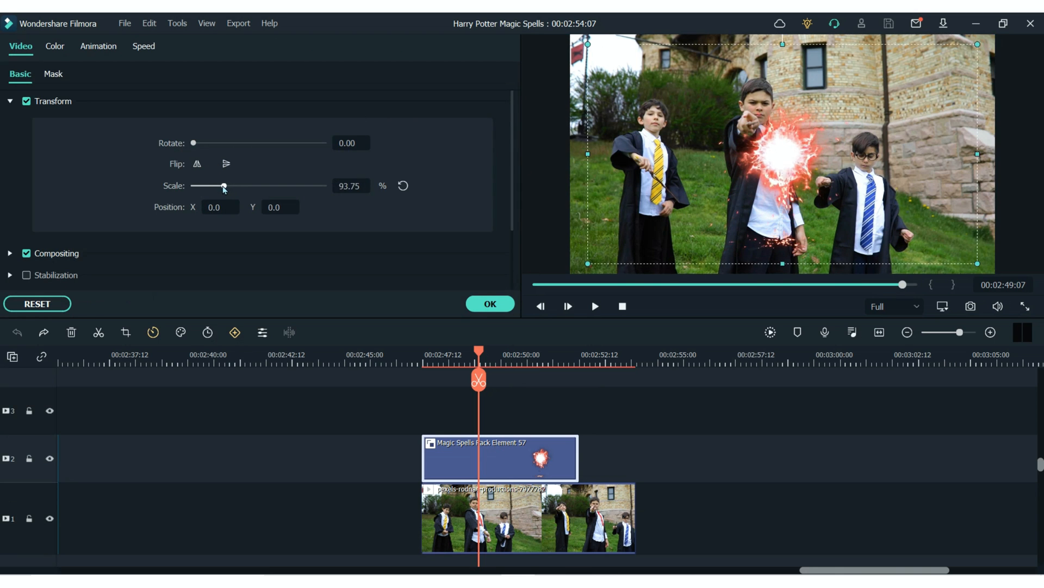
drag(224, 186, 200, 186)
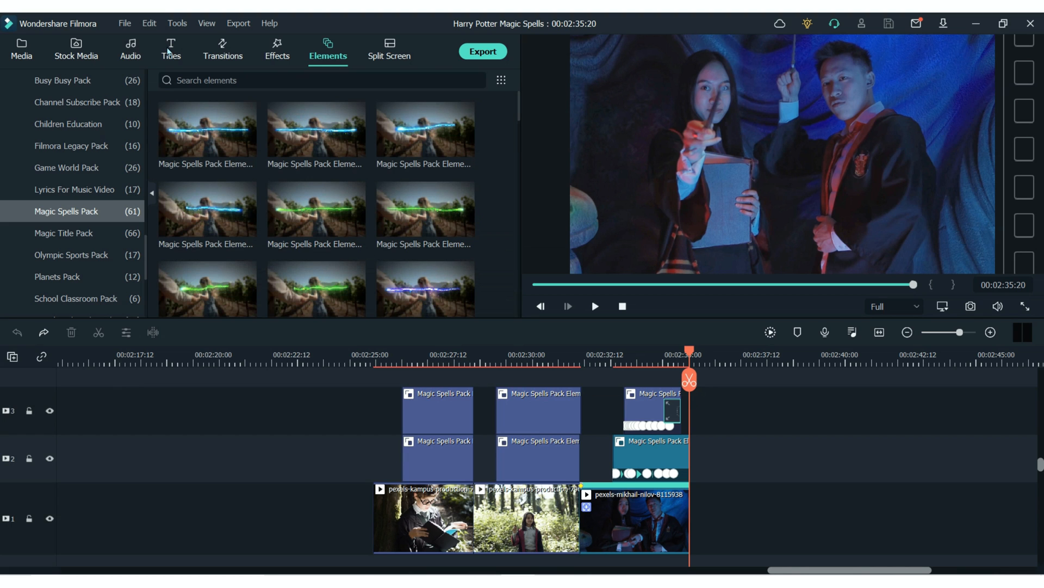
click(21, 50)
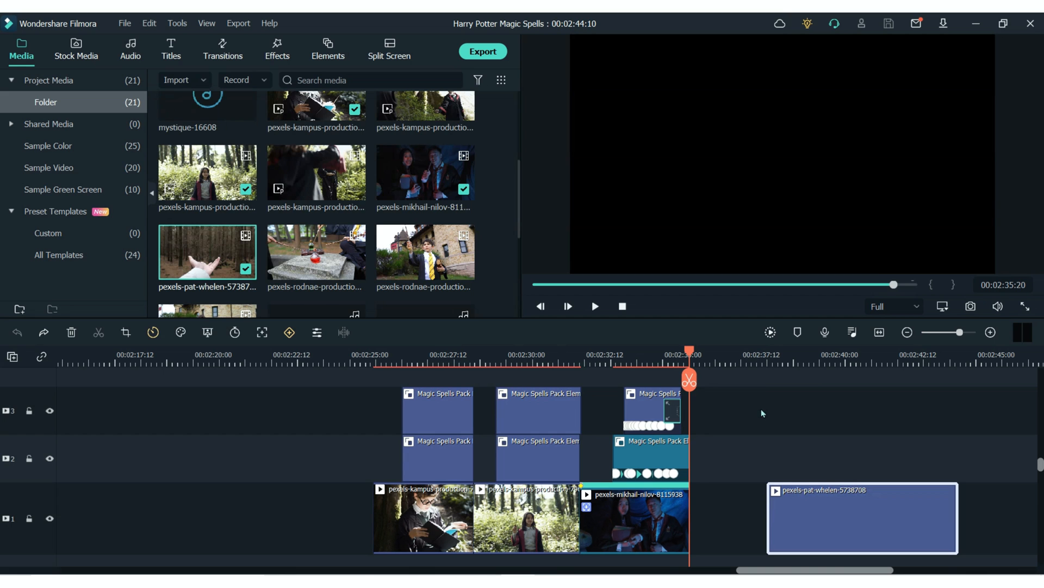
- Place the outstretched-hand forest clip on track 1 and enable Motion Tracking on it
click(594, 306)
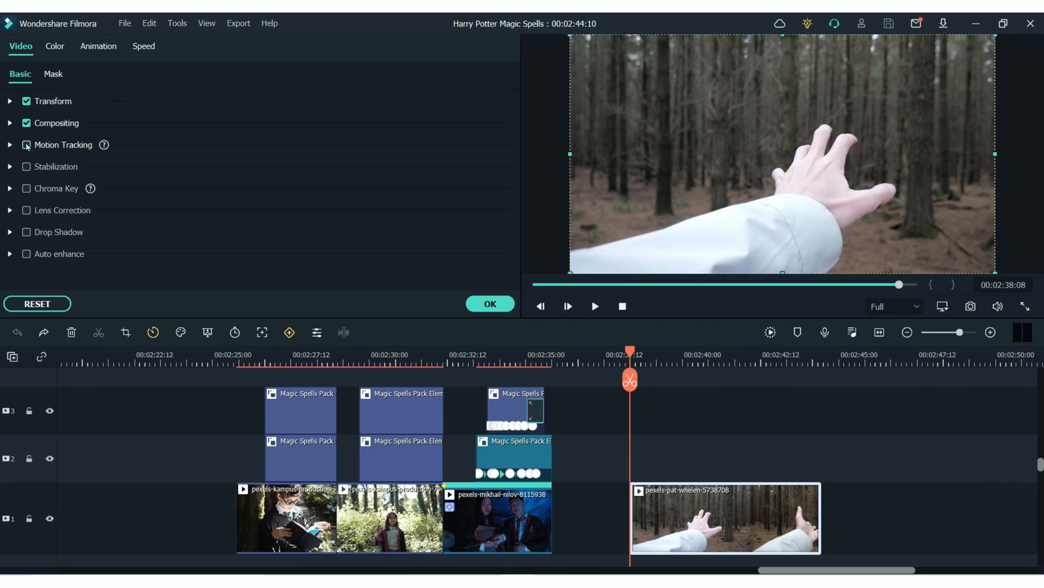
click(26, 145)
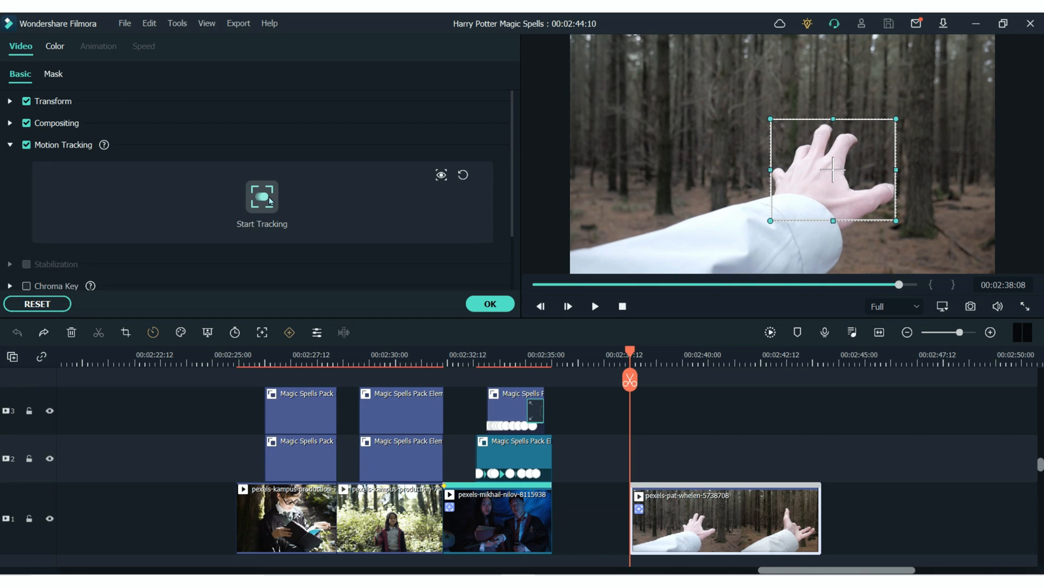
- Track the hand's movement and attach Magic Spells Pack Element 58's fireball to it
click(262, 196)
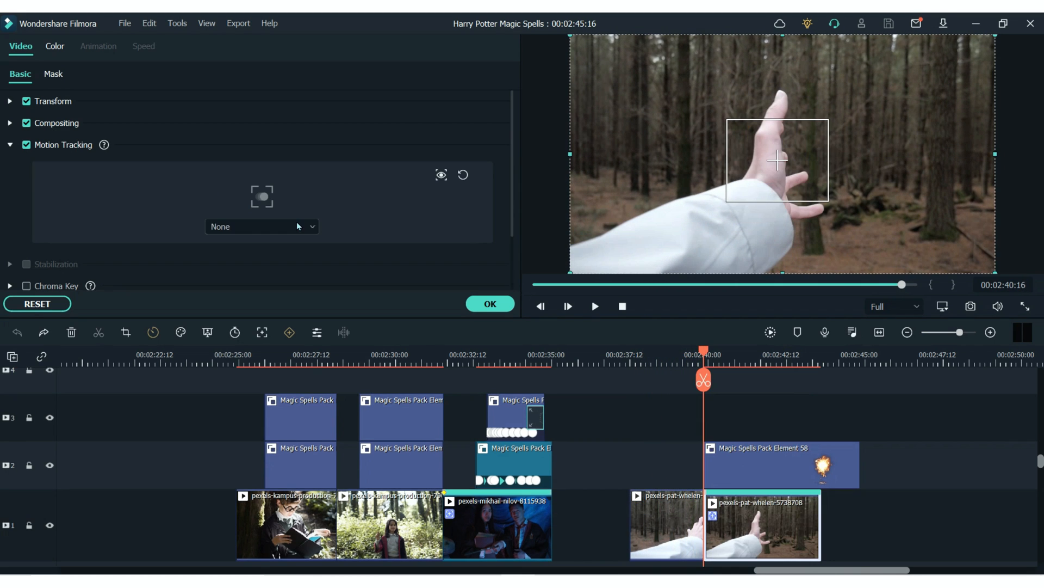
click(260, 226)
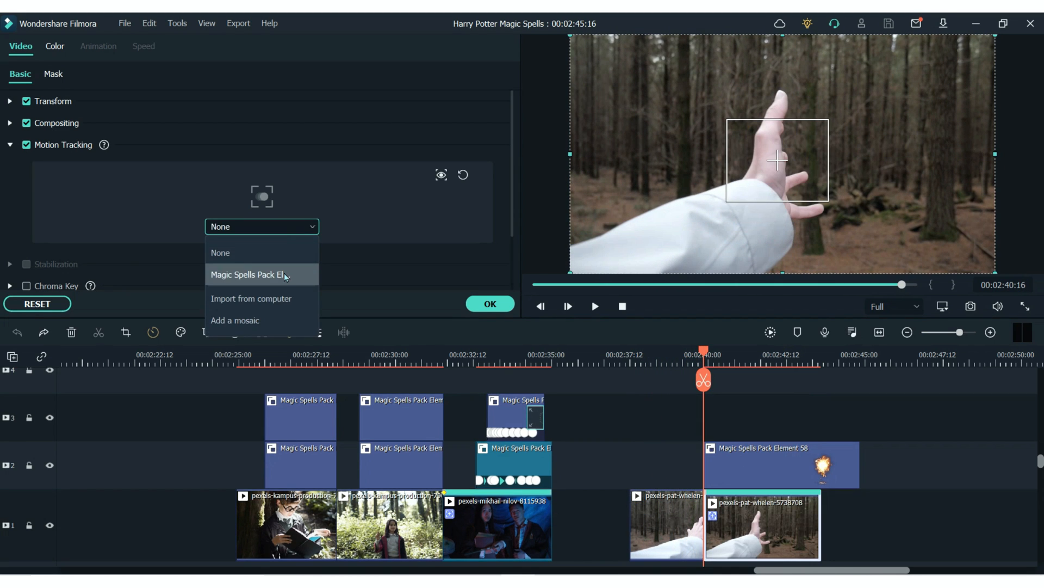
click(256, 274)
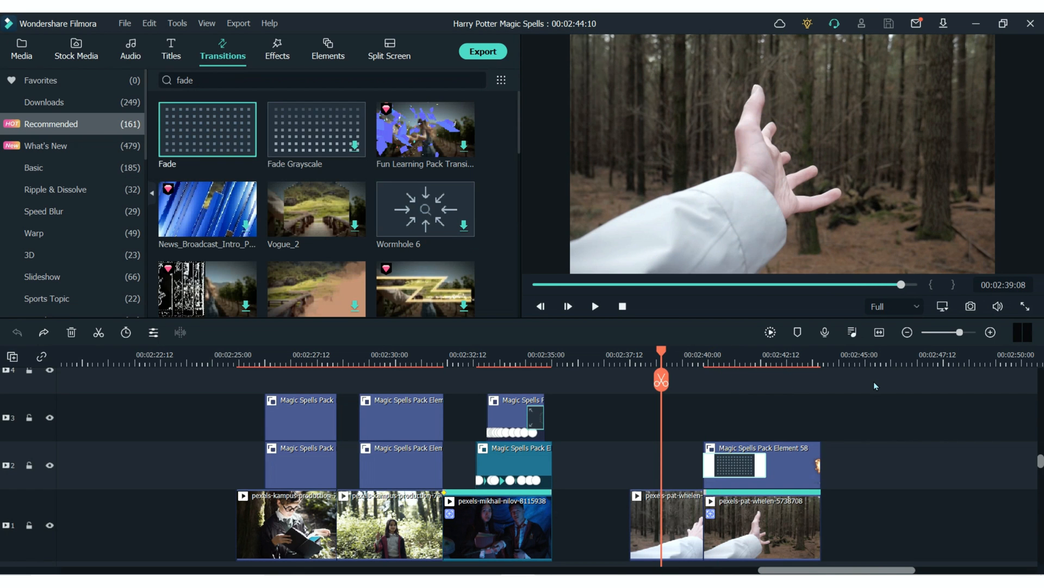
- Preview the fireball glowing in the tracked palm, then return to Media for the dark-room clip
click(594, 307)
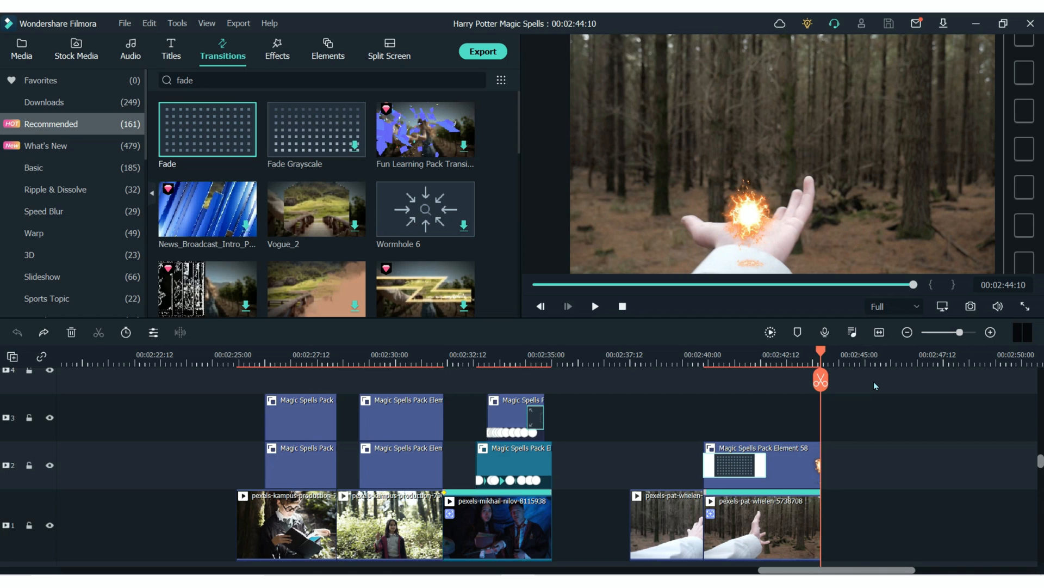
mouse_move(907, 479)
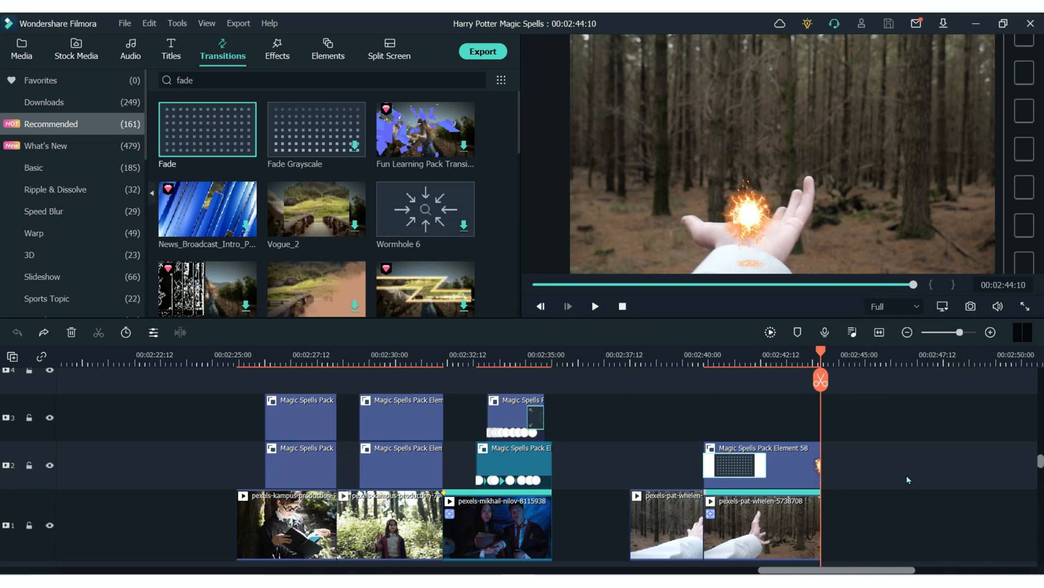
click(21, 50)
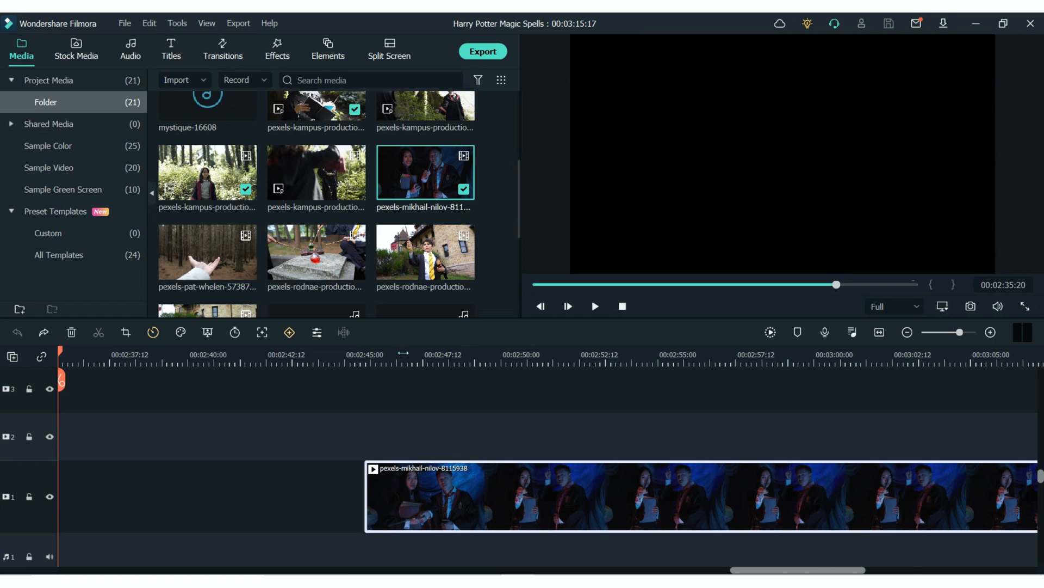
mouse_move(406, 379)
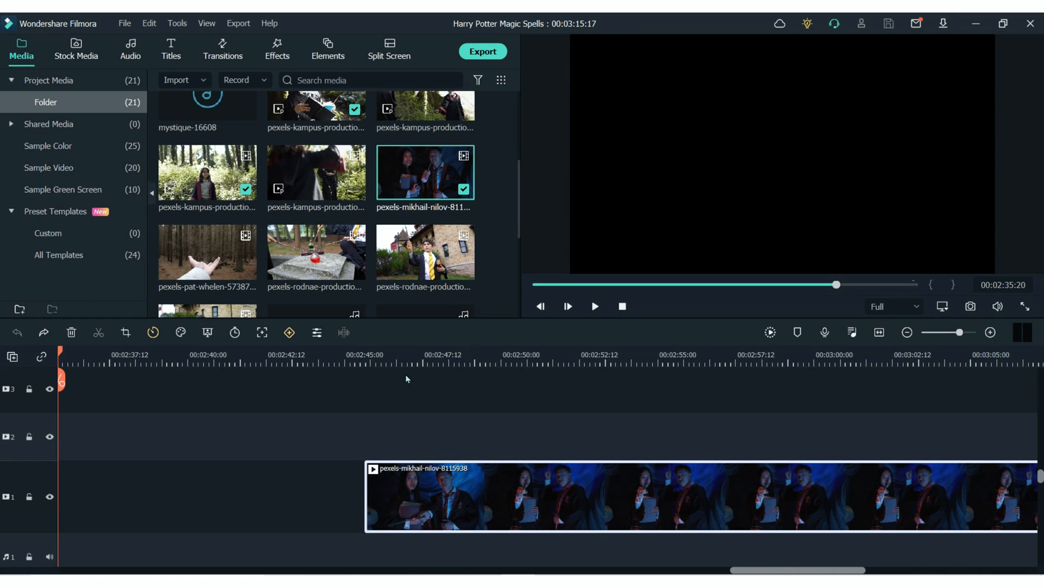
- Play the dark-room wand-holders clip and switch to the library for Element 16's red lightning
click(594, 306)
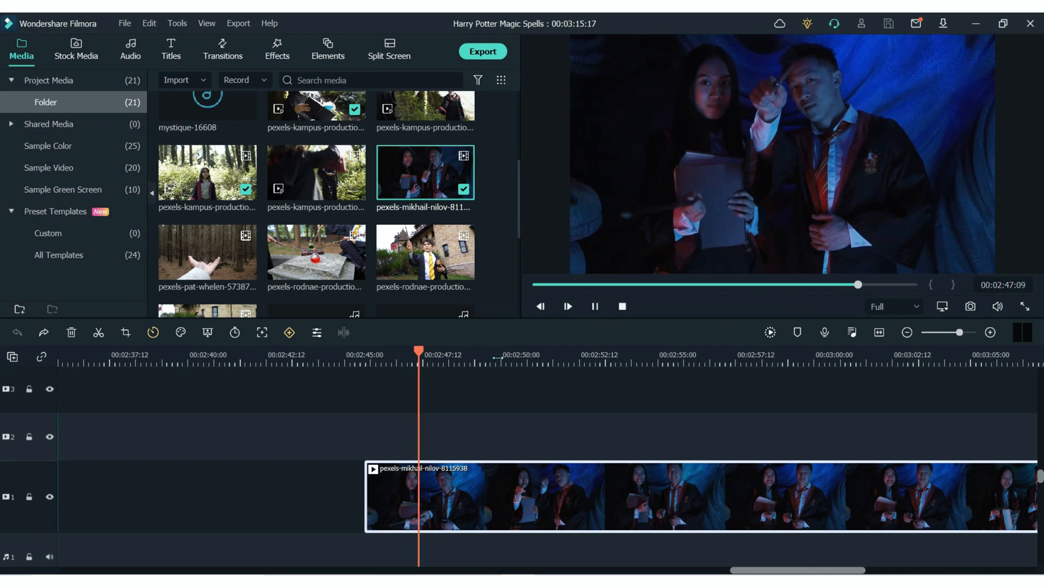
click(222, 48)
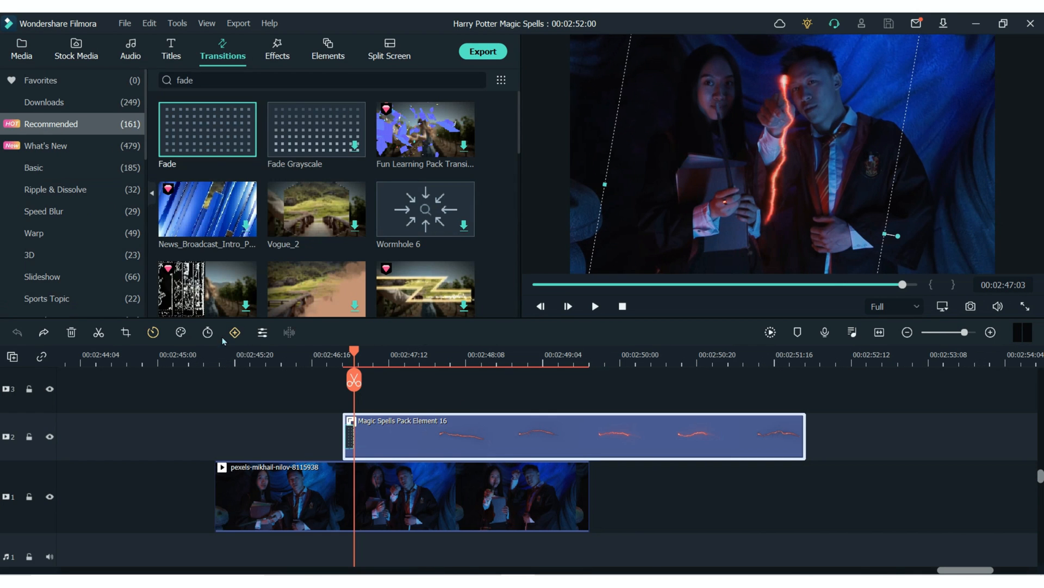
mouse_move(234, 332)
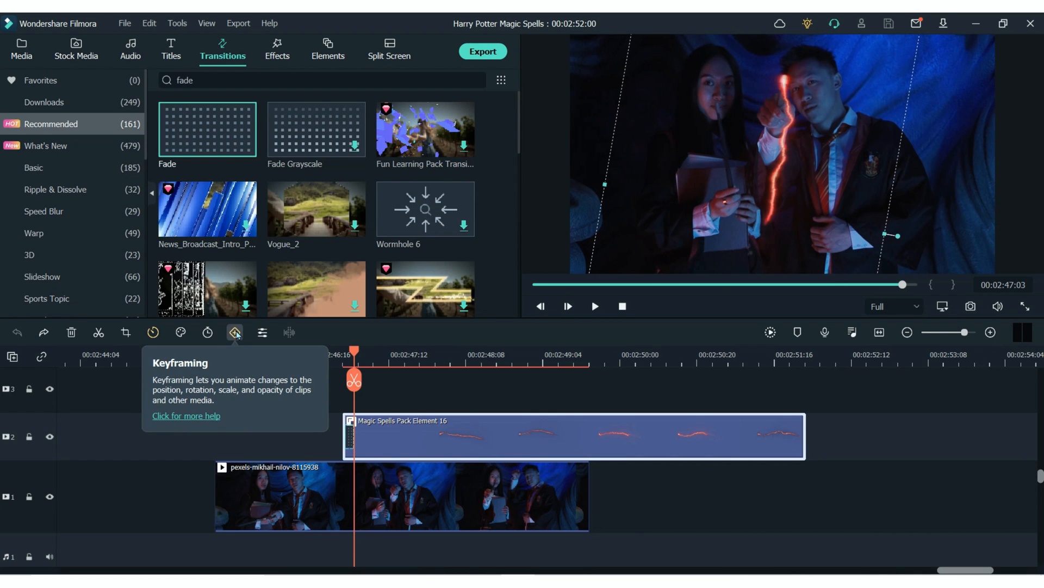